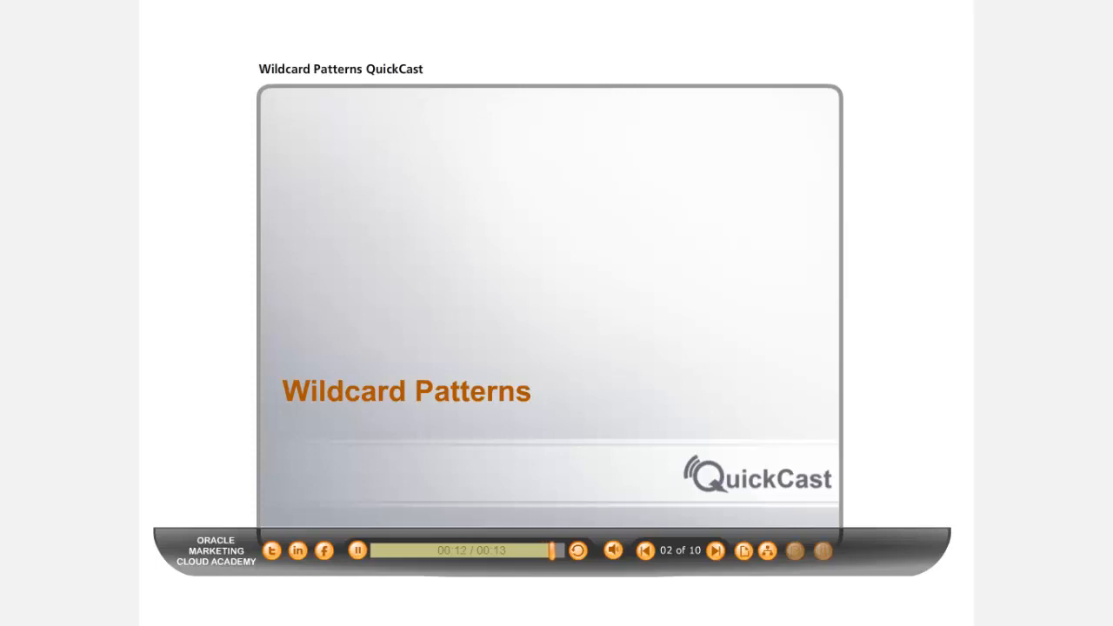
Advance the QuickCast from the Wildcard Patterns title to slide 3, Common Problems
{"action": "left_click", "coordinate": [715, 550]}
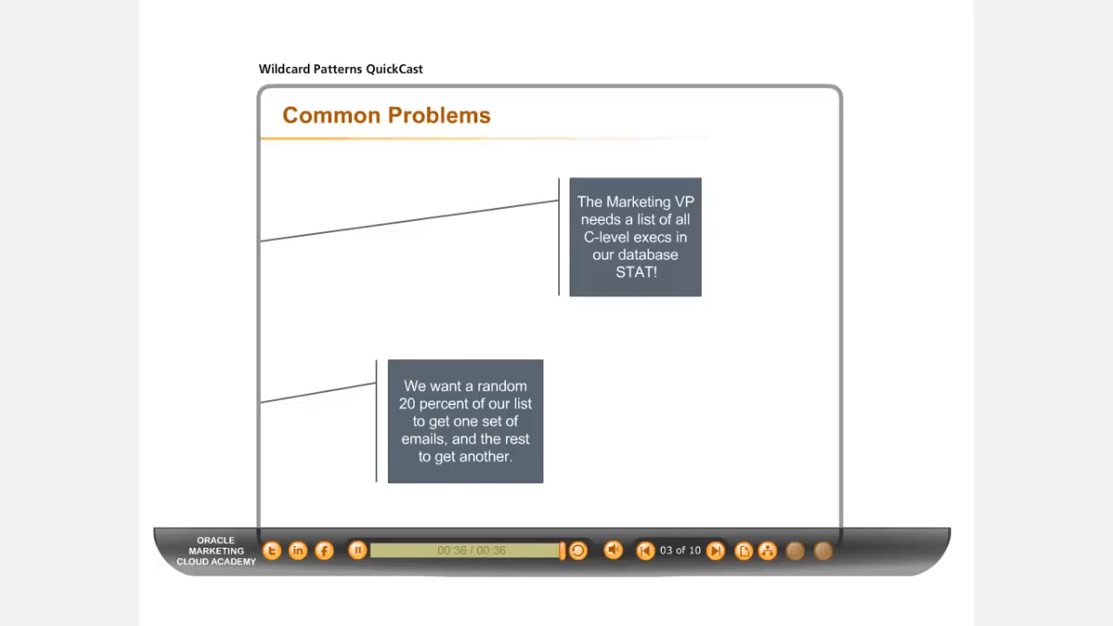
Advance past the Wildcard Solutions slide to start the slide 5 Searching Contacts demo
{"action": "left_click", "coordinate": [715, 549]}
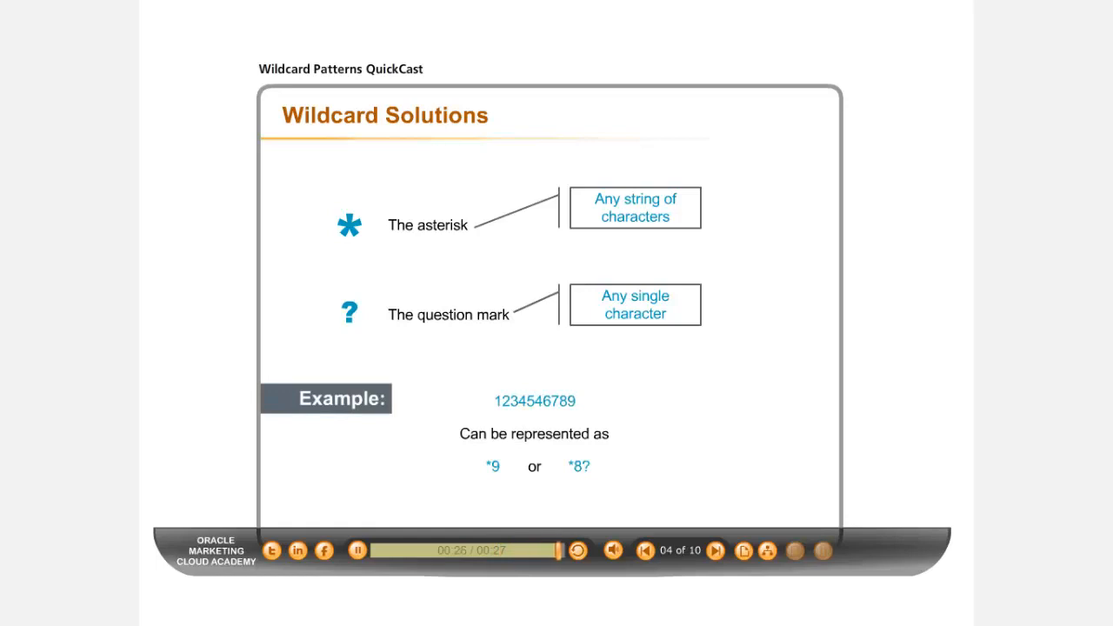
{"action": "left_click", "coordinate": [717, 550]}
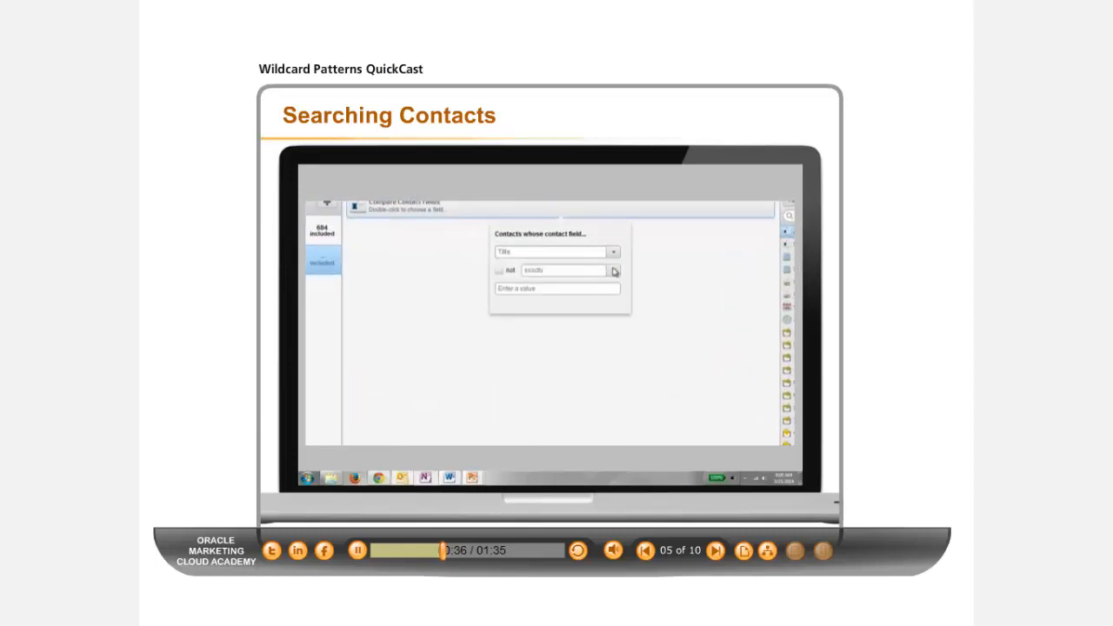
Compare Title with 'matches wildcard pattern' using the value Cl*
{"action": "left_click", "coordinate": [612, 271]}
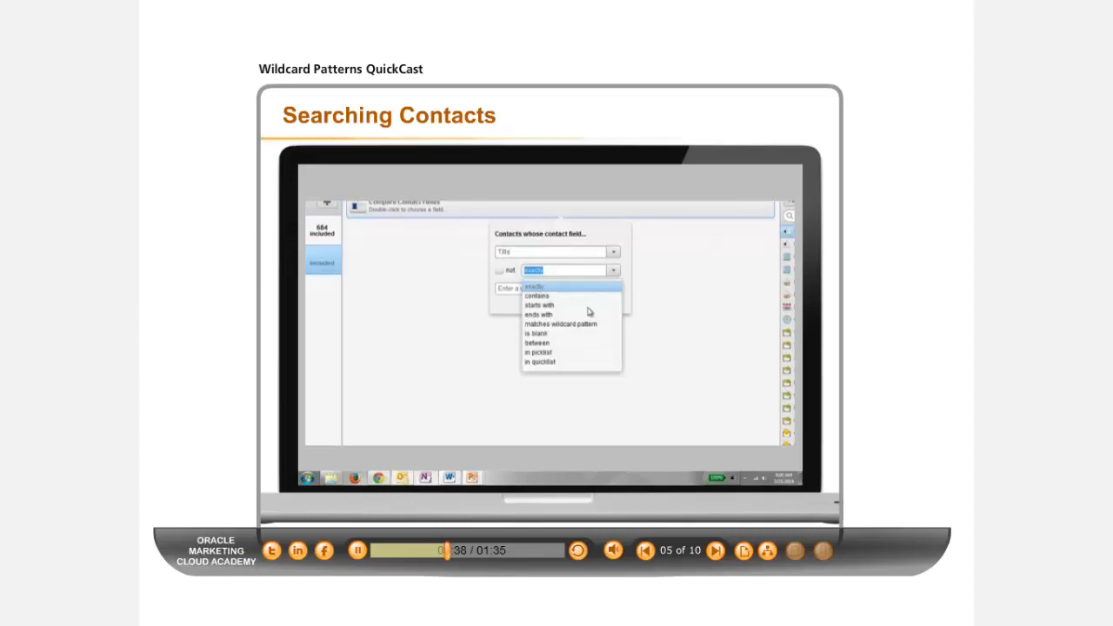
{"action": "left_click", "coordinate": [560, 324]}
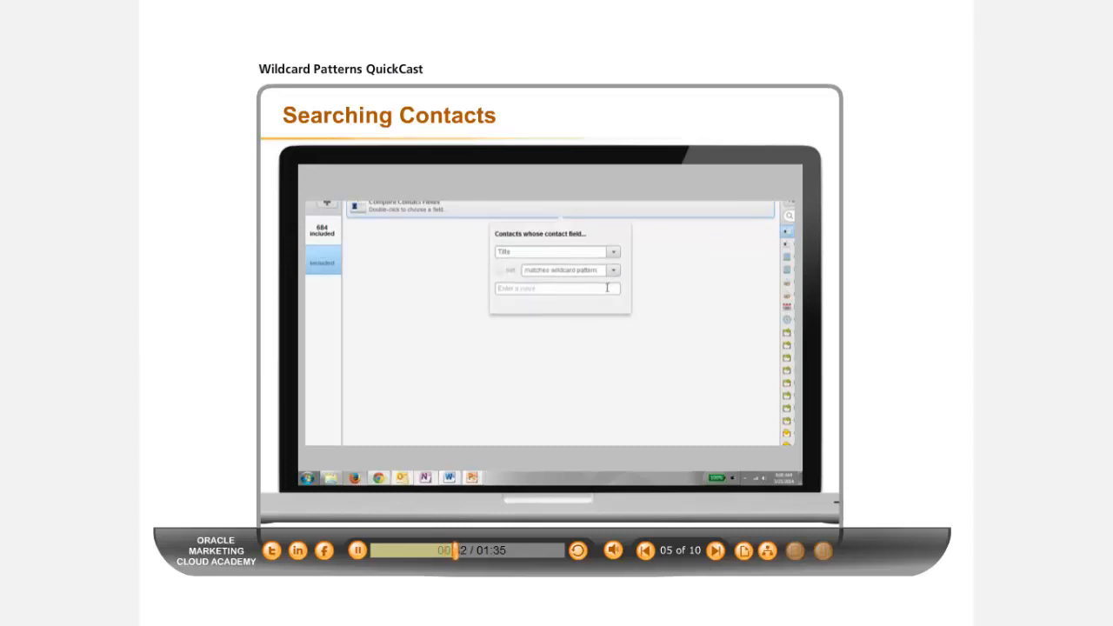
{"action": "type", "text": "Cl"}
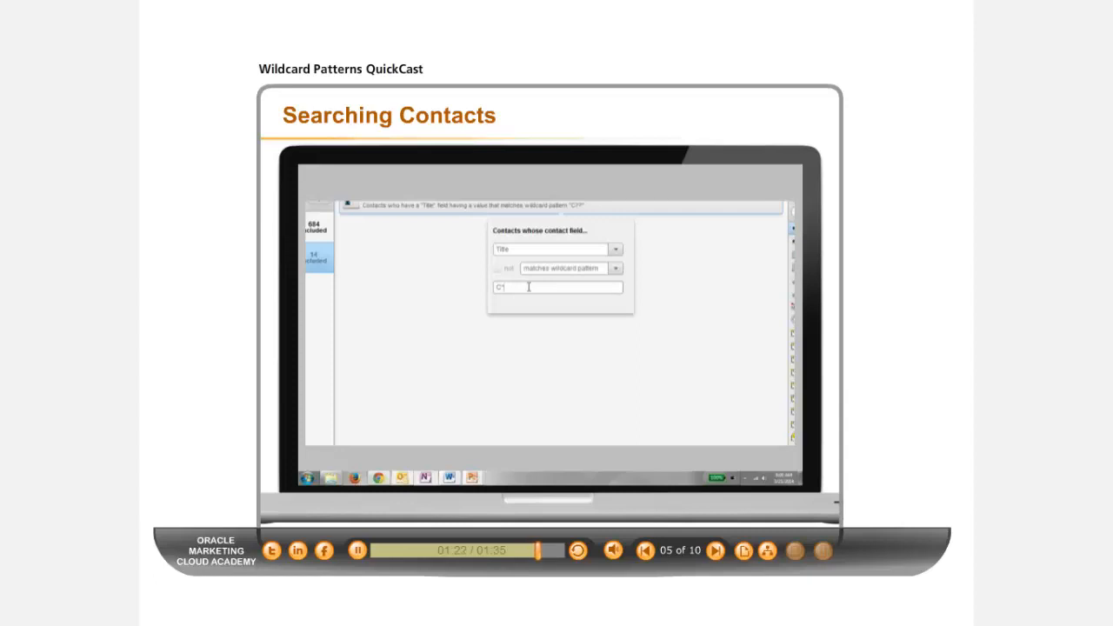
{"action": "mouse_move", "coordinate": [623, 340]}
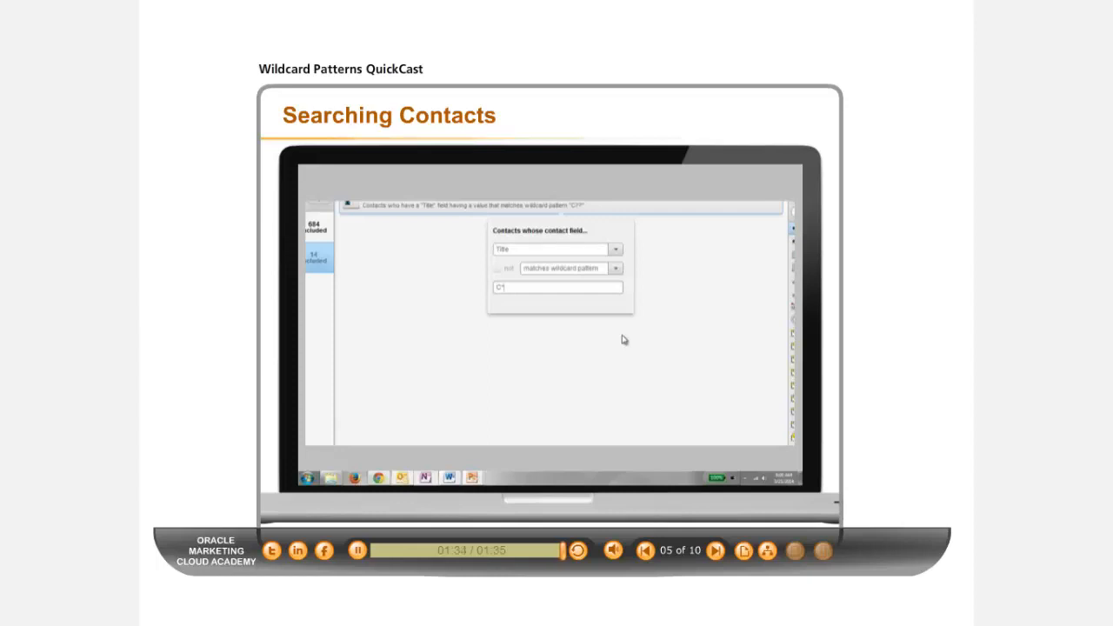
Advance through Percentage of Contacts to slide 7, Segment Percentages
{"action": "left_click", "coordinate": [715, 550]}
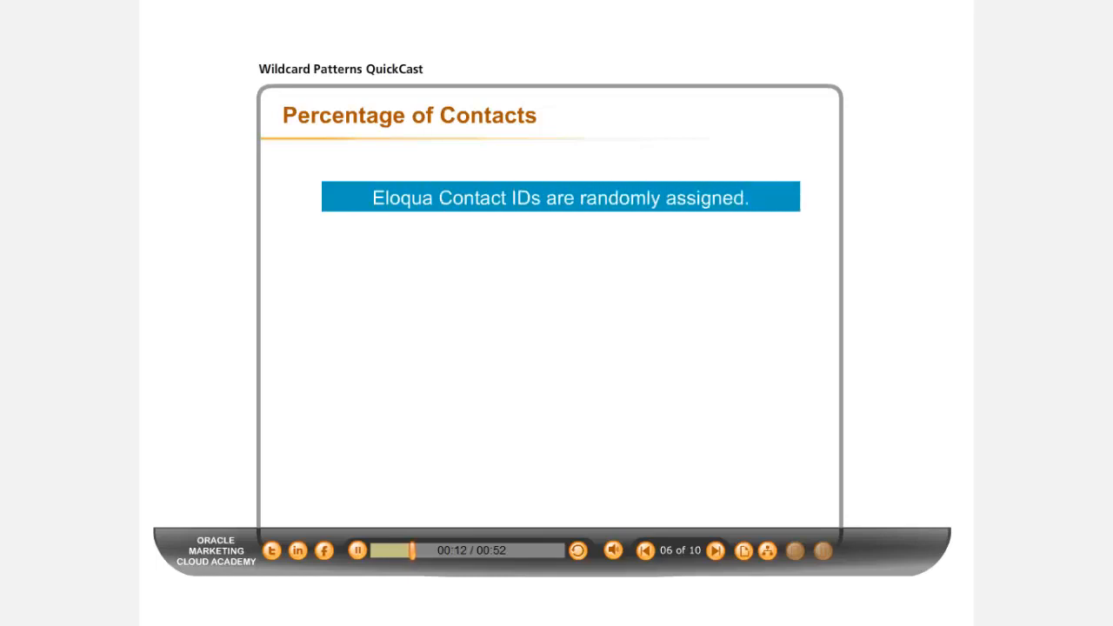
{"action": "left_click", "coordinate": [715, 550]}
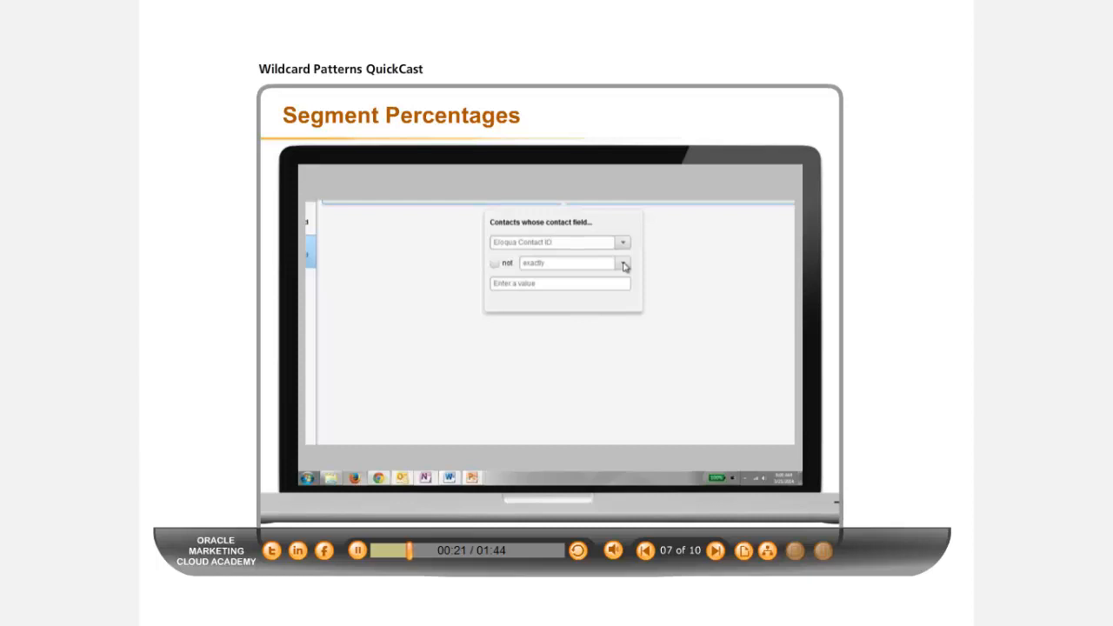
Compare Eloqua Contact ID with 'matches wildcard pattern' using a * pattern
{"action": "left_click", "coordinate": [623, 262]}
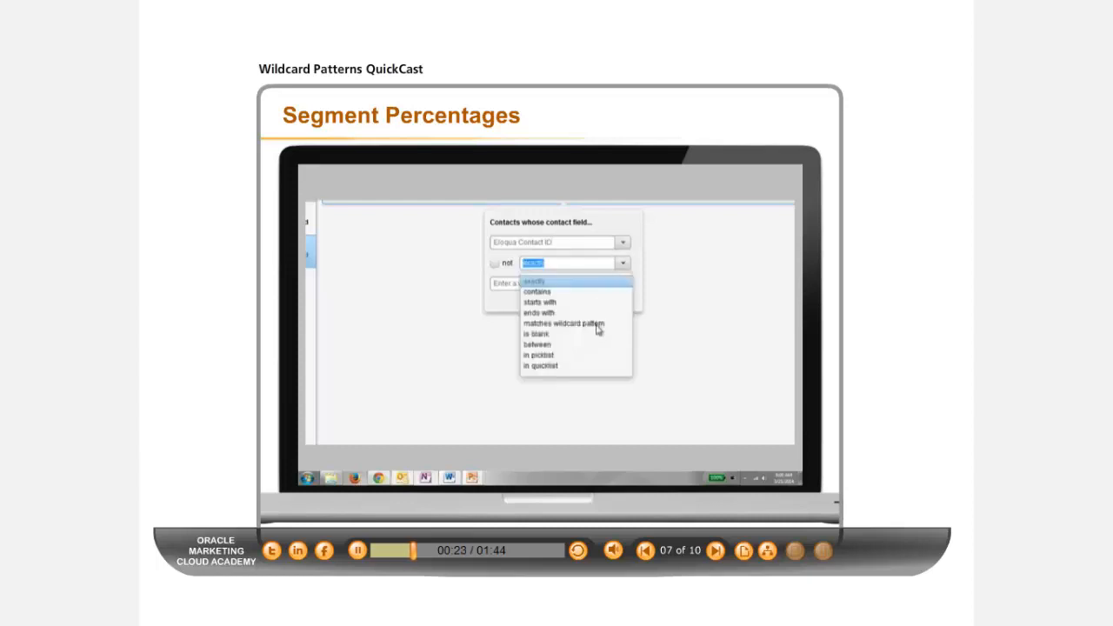
{"action": "left_click", "coordinate": [564, 322]}
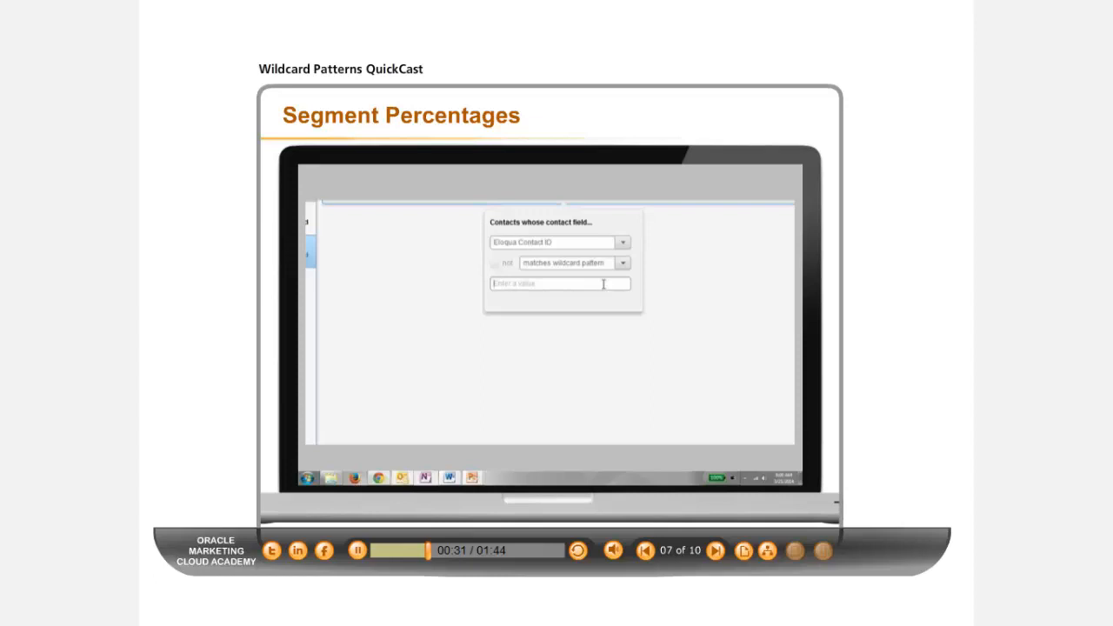
{"action": "type", "text": "*"}
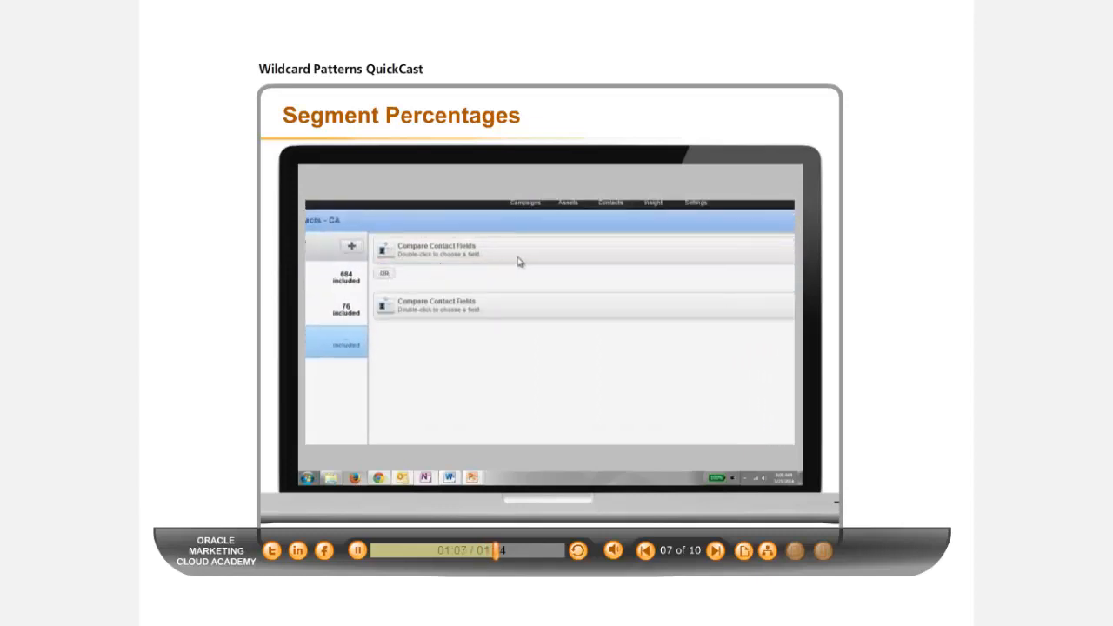
{"action": "mouse_move", "coordinate": [520, 261]}
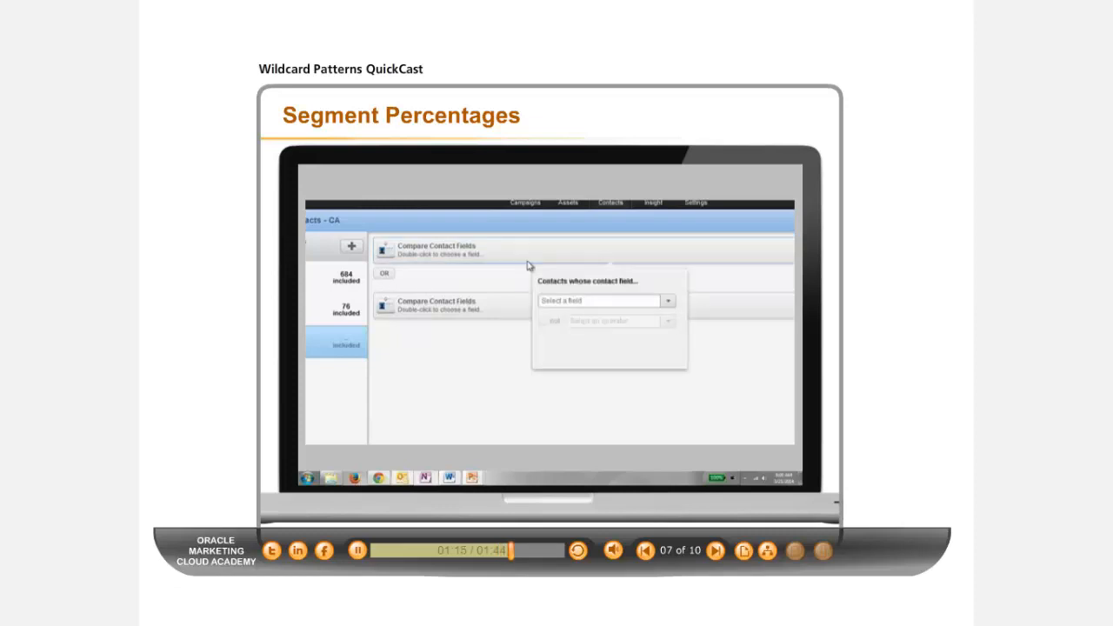
Set the second criterion to Eloqua Contact ID matching wildcard pattern *2?
{"action": "left_click", "coordinate": [668, 299]}
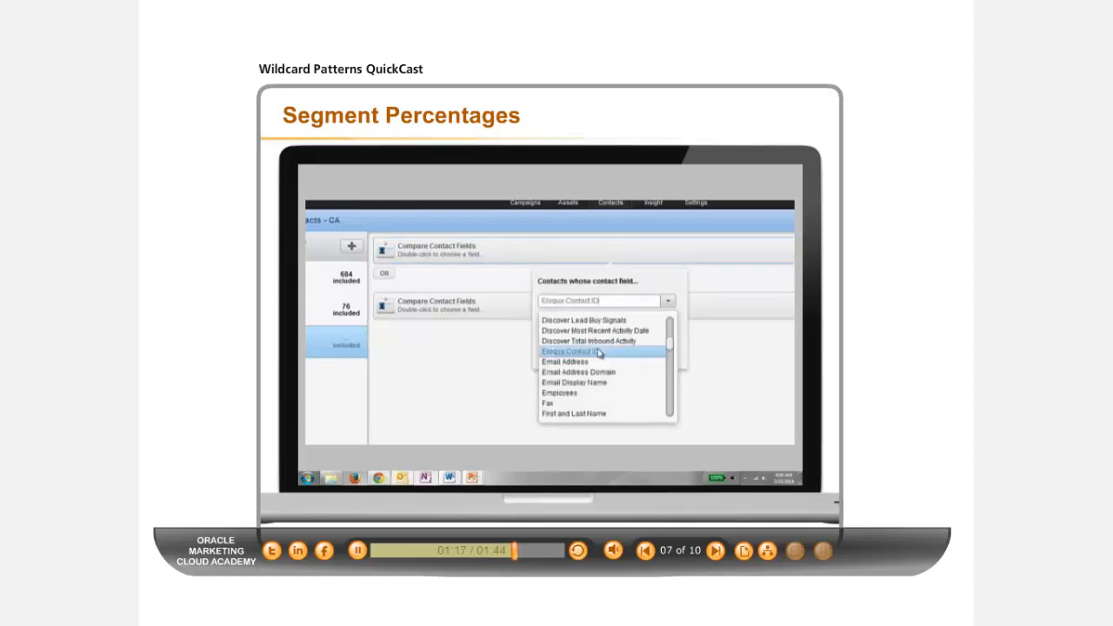
{"action": "left_click", "coordinate": [570, 351]}
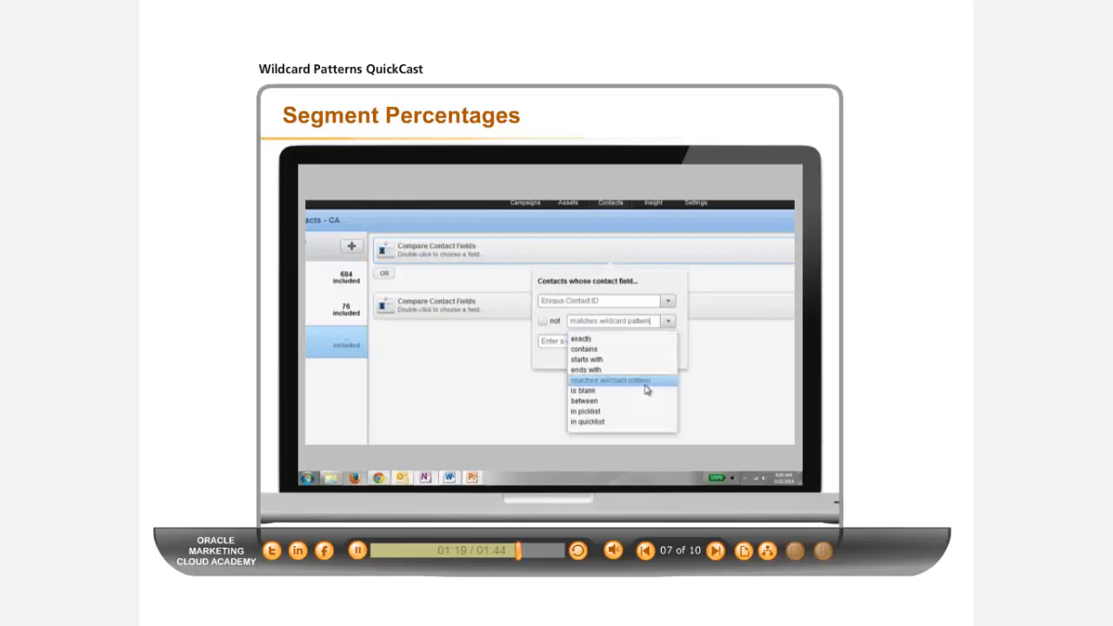
{"action": "left_click", "coordinate": [612, 379]}
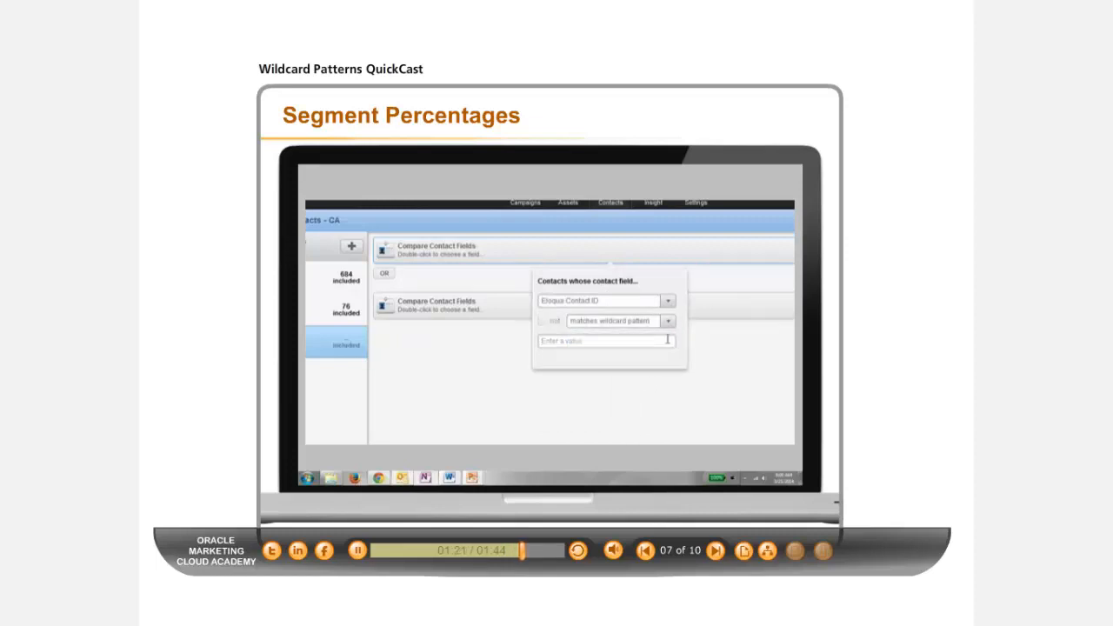
{"action": "type", "text": "*2?"}
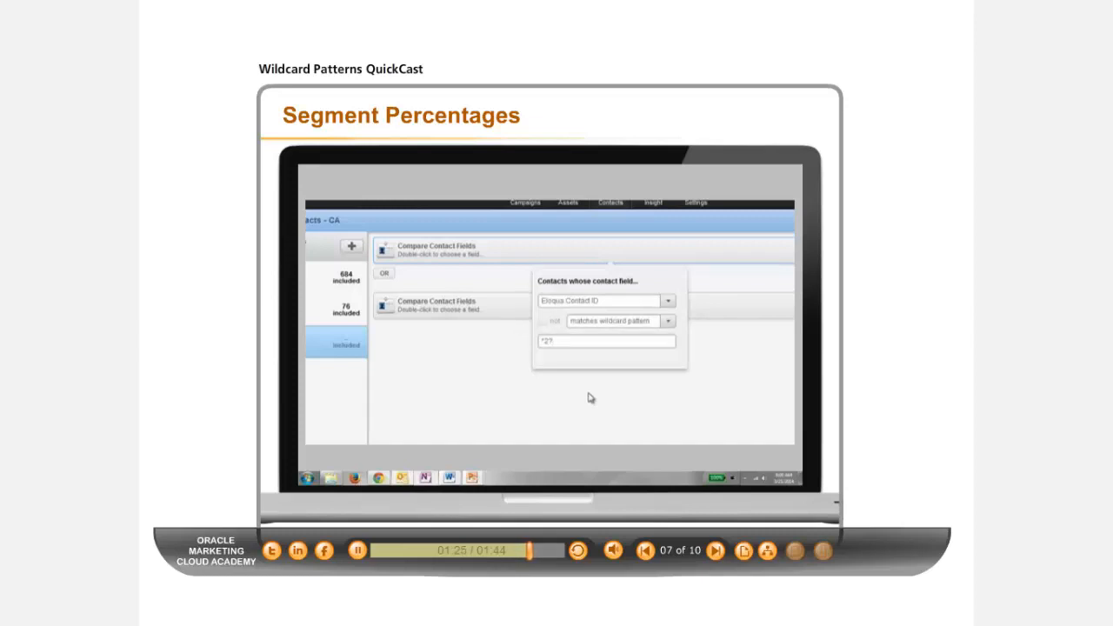
{"action": "mouse_move", "coordinate": [480, 313]}
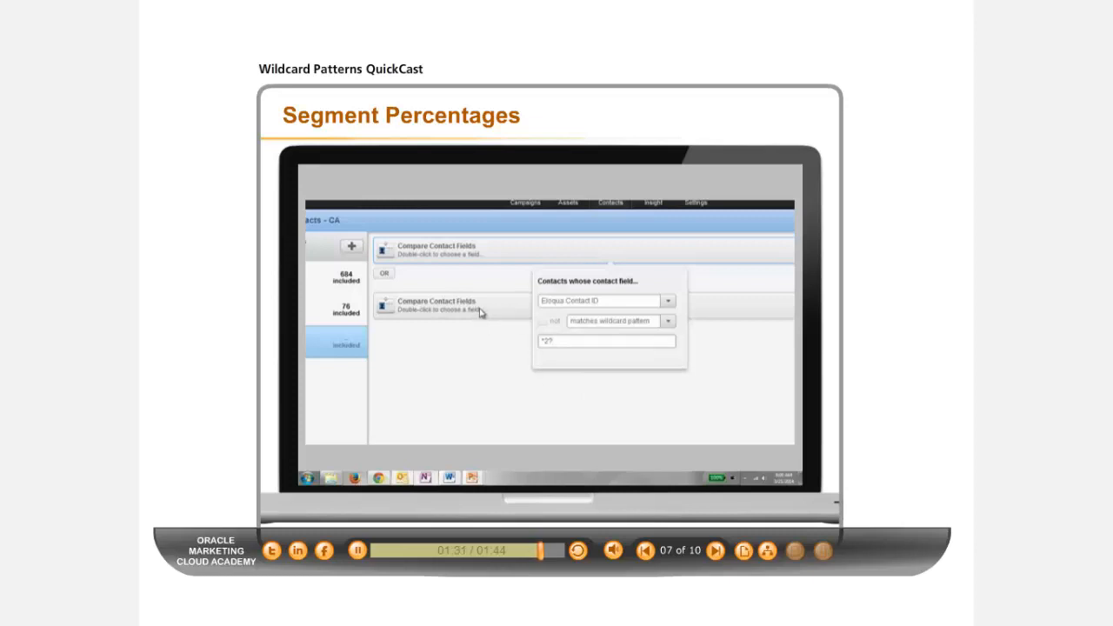
{"action": "mouse_move", "coordinate": [476, 328]}
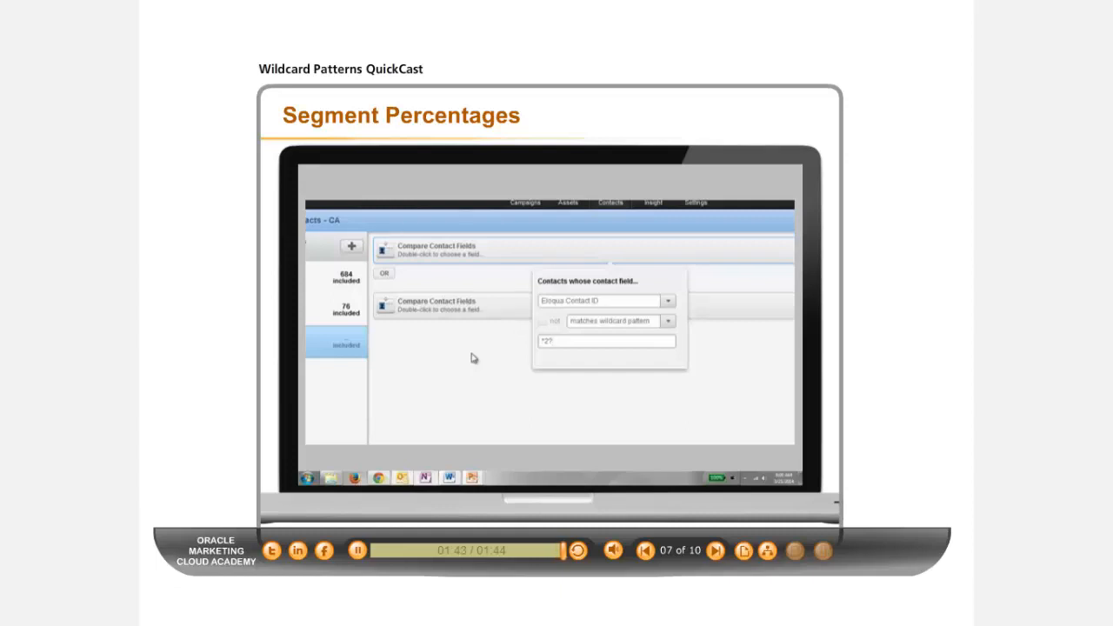
Advance the QuickCast to slide 8, Key Points
{"action": "left_click", "coordinate": [715, 549]}
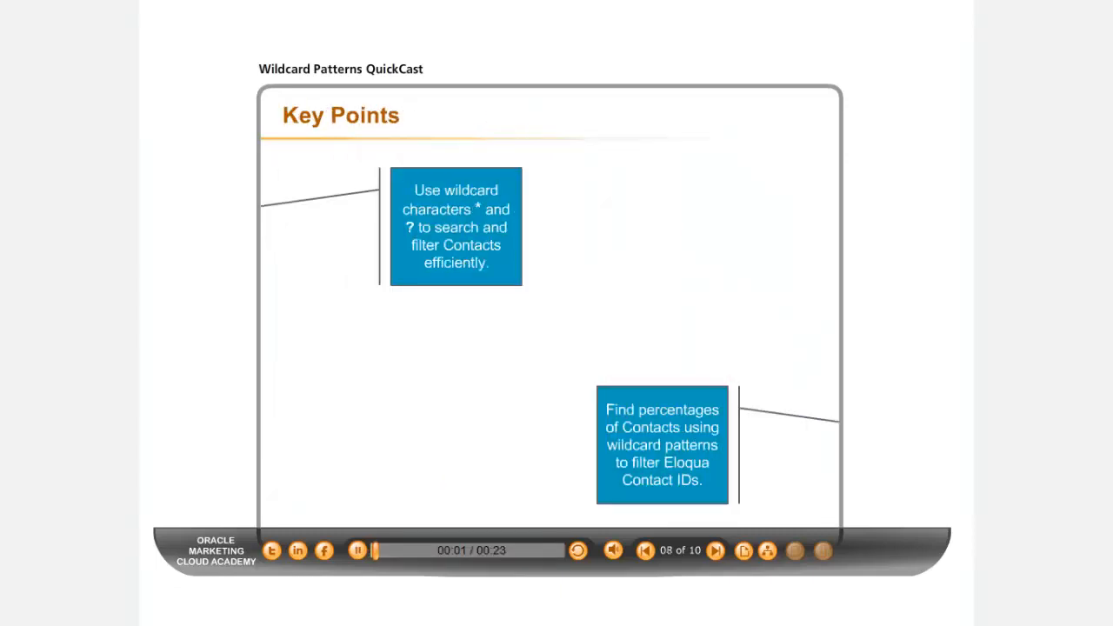